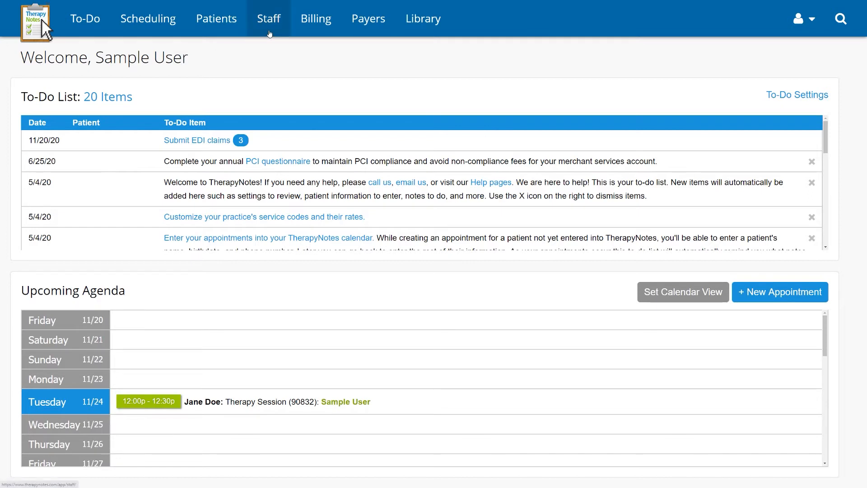
# Open Sample User's staff record on the Billing tab.
pyautogui.click(269, 18)
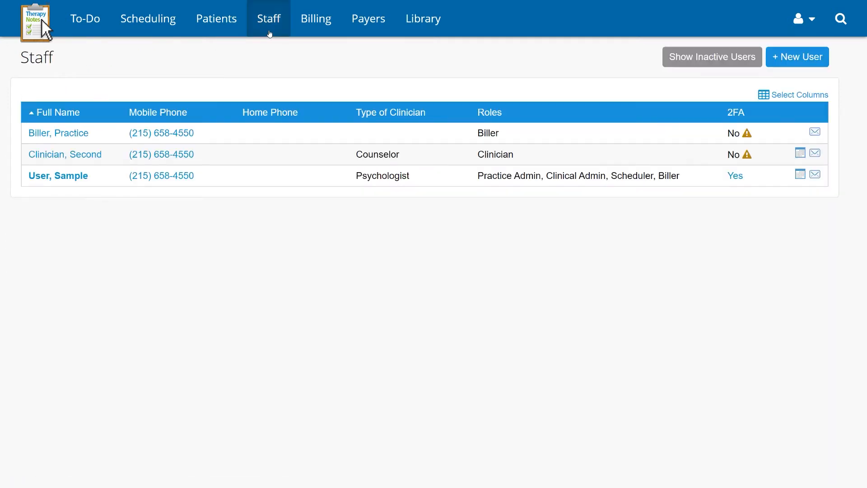
pyautogui.click(57, 175)
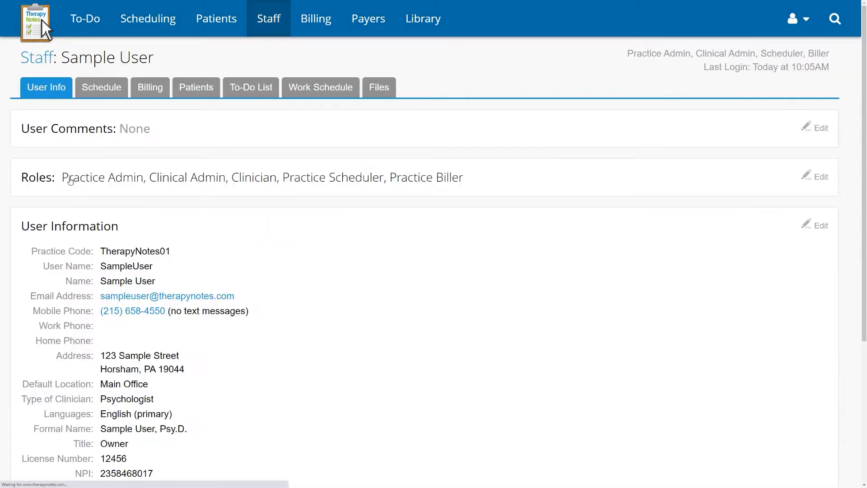
pyautogui.click(150, 86)
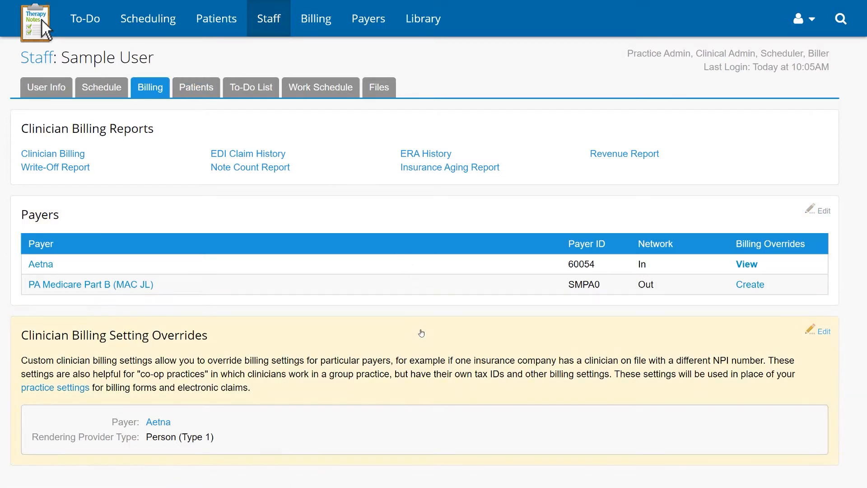
# Set default modifiers AJ and GT on the Aetna clinician billing override and save.
pyautogui.click(818, 331)
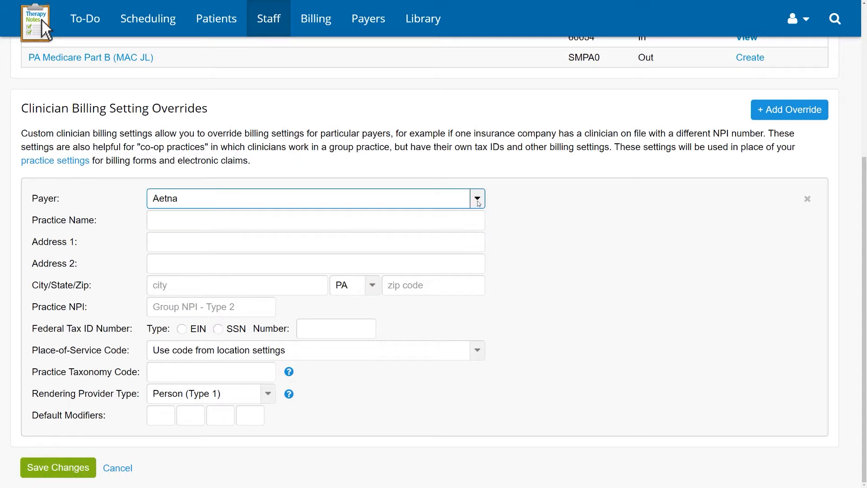
pyautogui.click(476, 198)
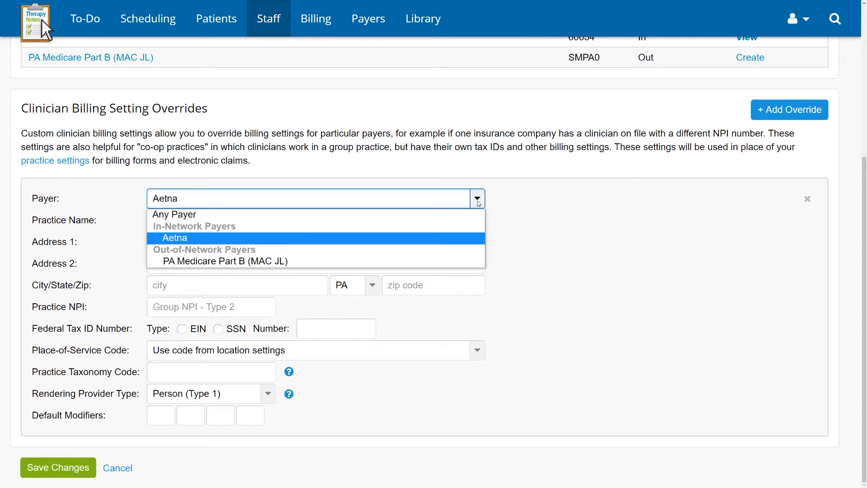
pyautogui.moveTo(243, 231)
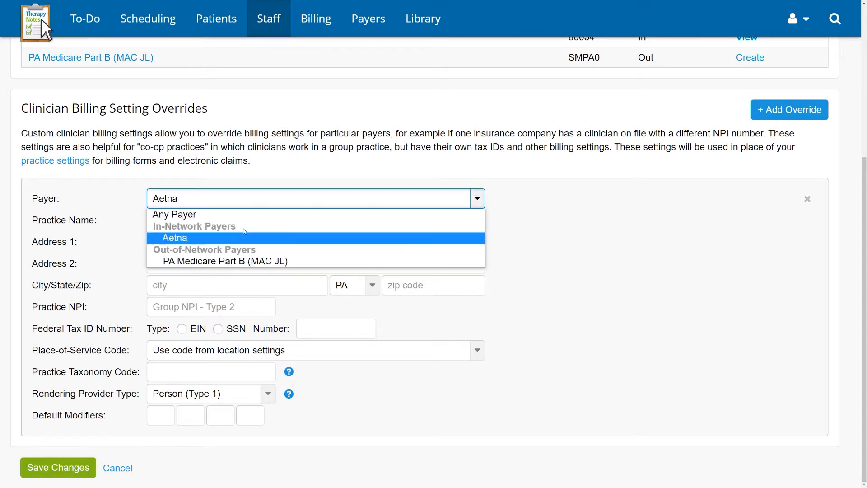
pyautogui.moveTo(174, 215)
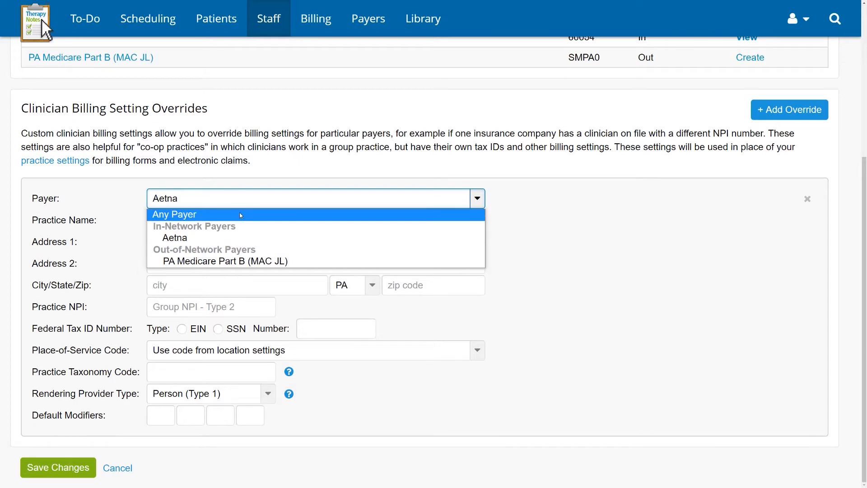
pyautogui.click(174, 237)
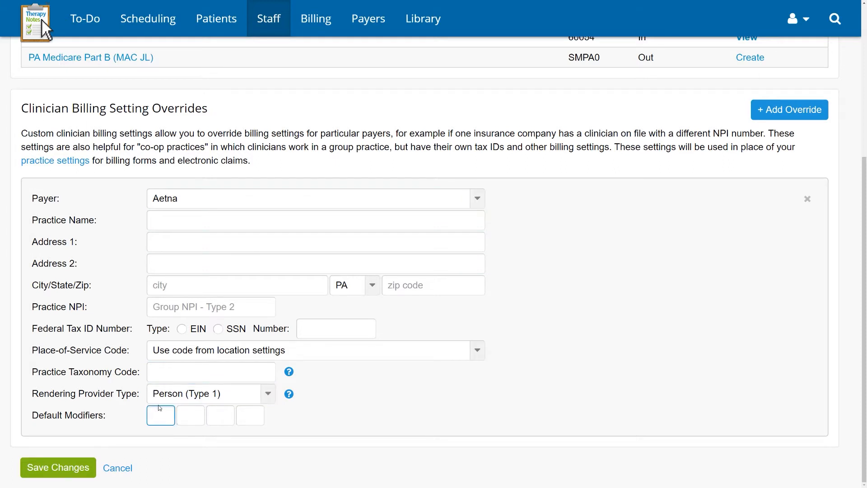
pyautogui.write('G')
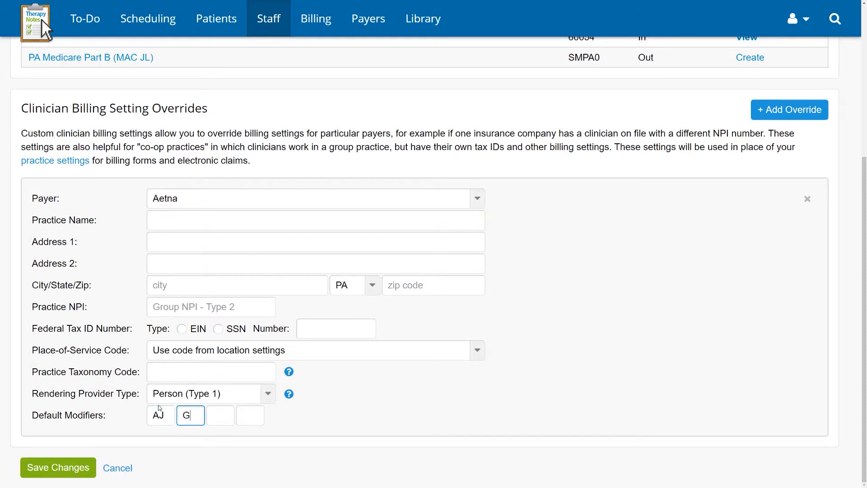
pyautogui.write('T')
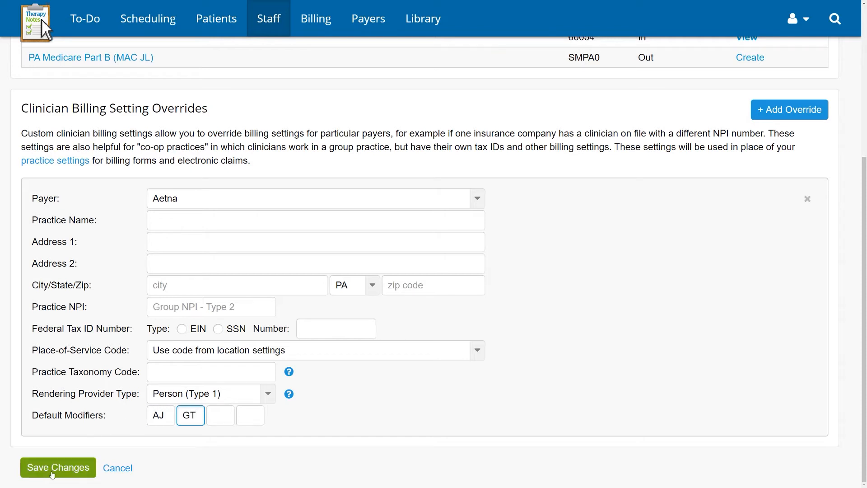
pyautogui.click(57, 468)
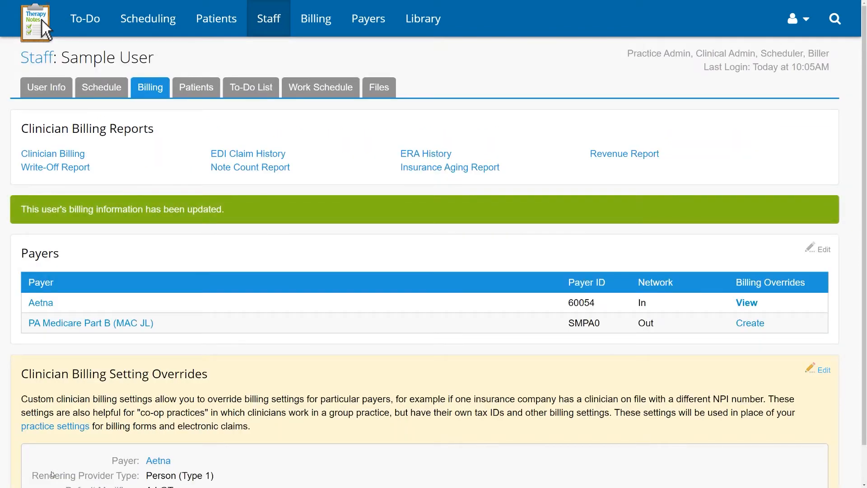
# Open the practice Settings page from the user menu and scroll through it.
pyautogui.scroll(-3)
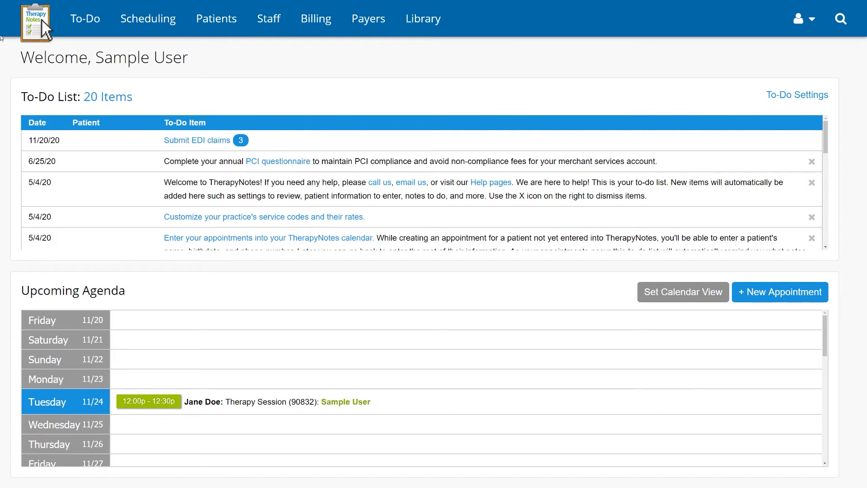
pyautogui.moveTo(707, 129)
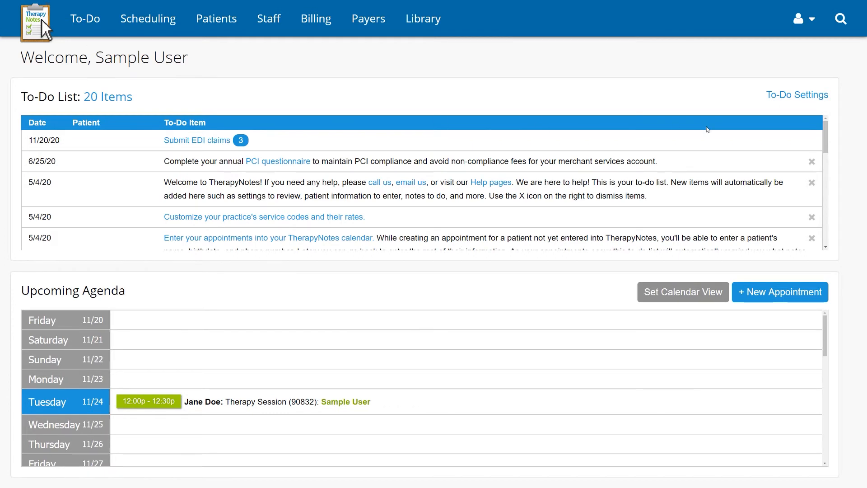
pyautogui.click(803, 18)
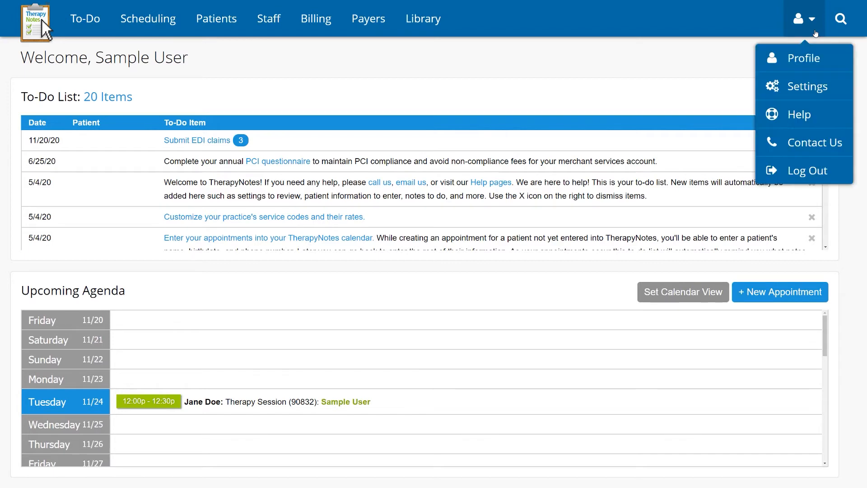
pyautogui.click(808, 87)
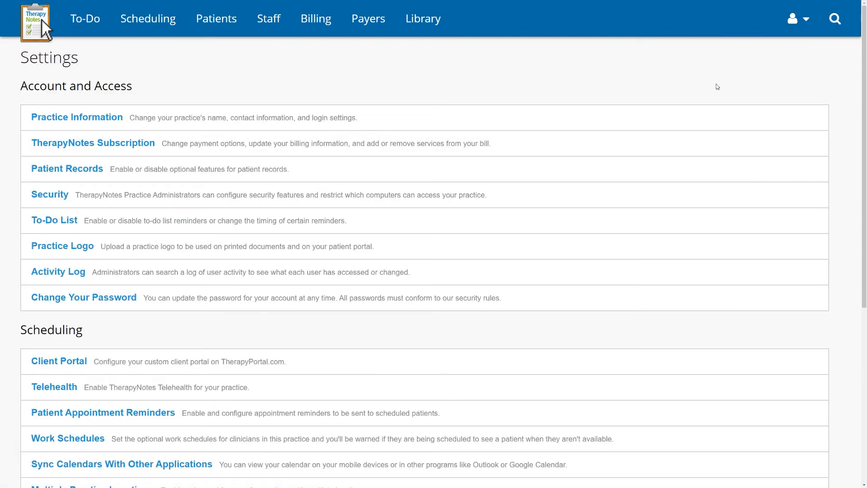
pyautogui.scroll(-3)
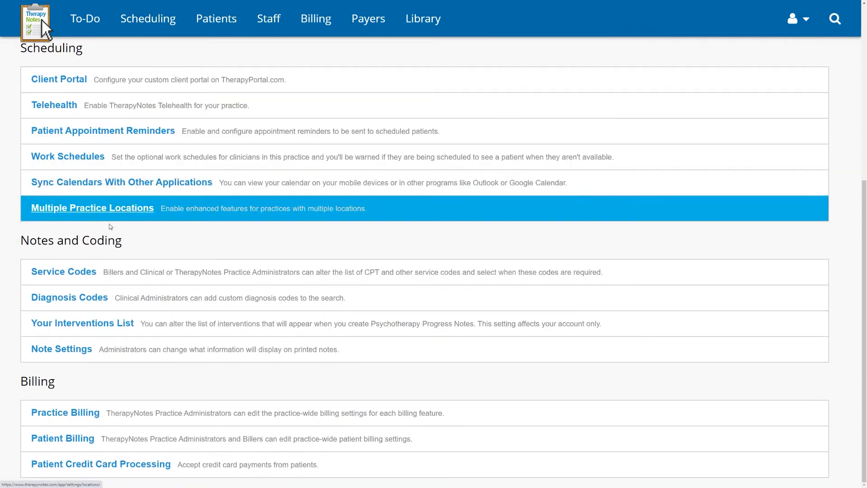
# Edit service code 90791 to carry default modifiers AJ and GT, then save.
pyautogui.click(63, 272)
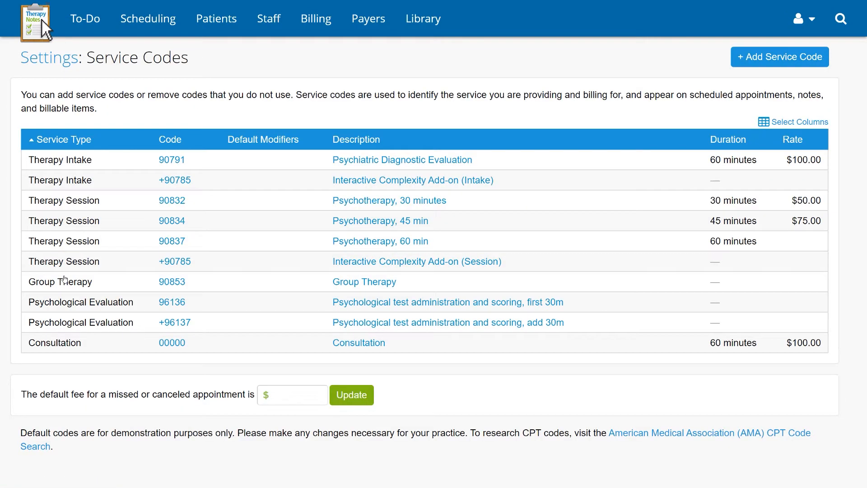
pyautogui.moveTo(168, 168)
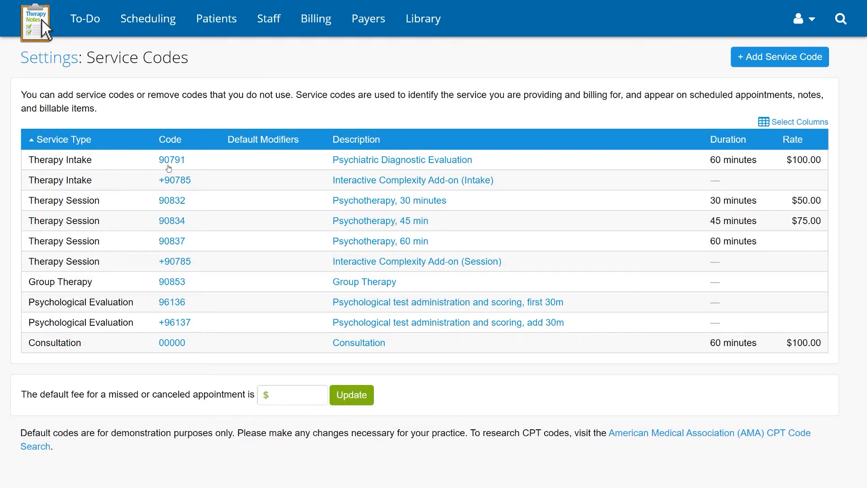
pyautogui.click(171, 160)
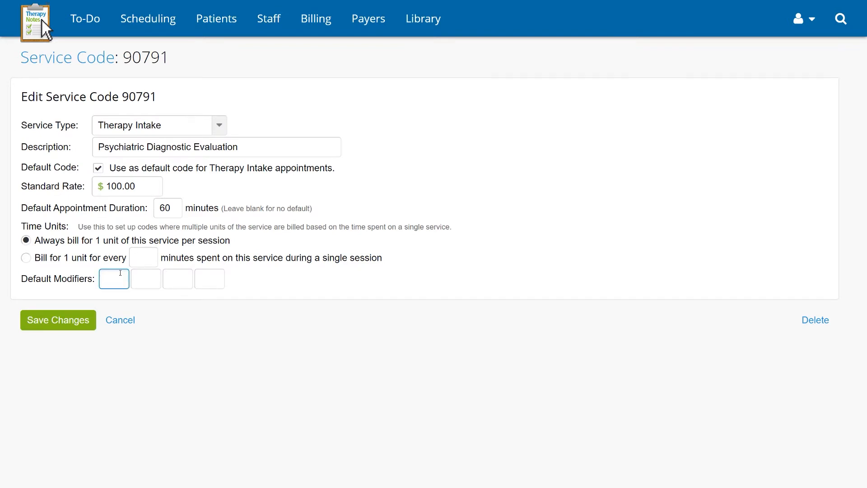
pyautogui.write('AJ')
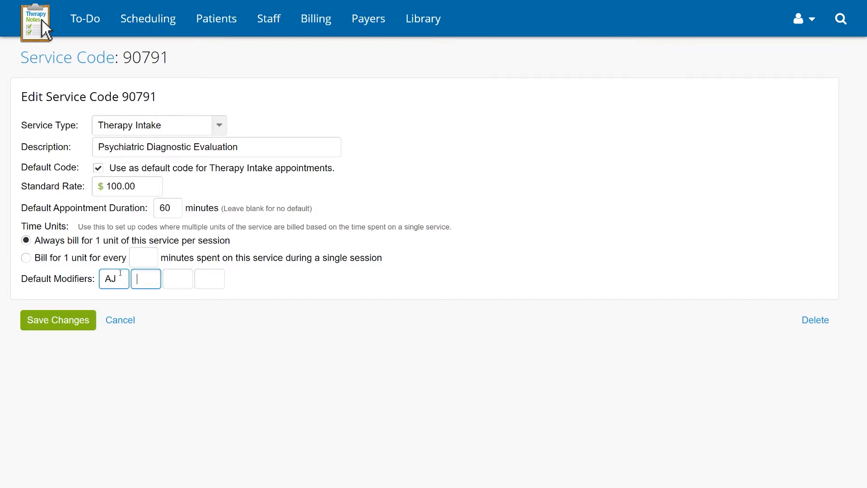
pyautogui.write('GT')
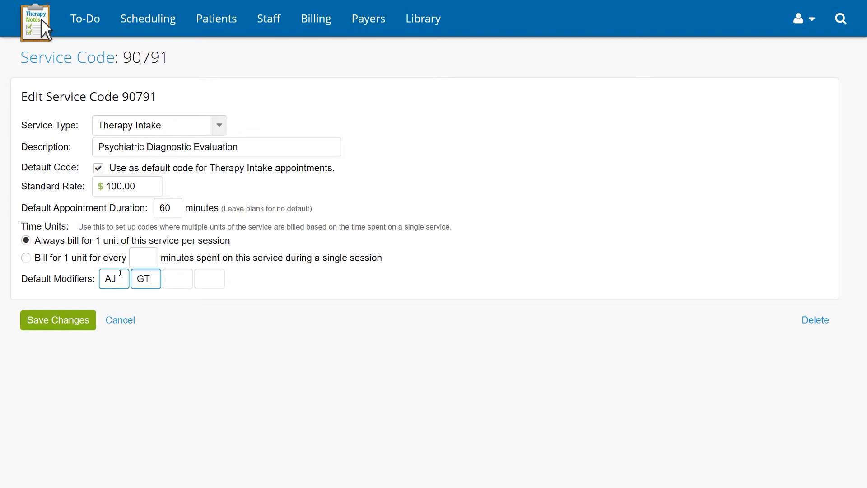
pyautogui.click(57, 319)
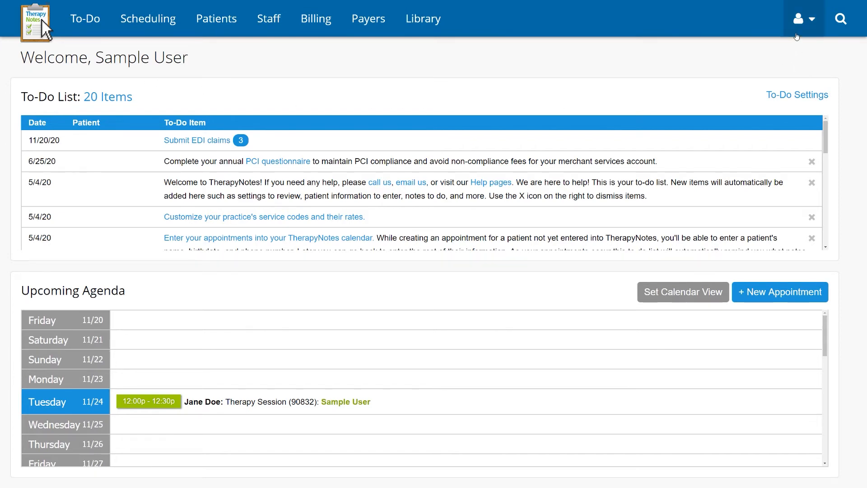
# Open the Multiple Practice Locations settings from the user menu.
pyautogui.click(802, 18)
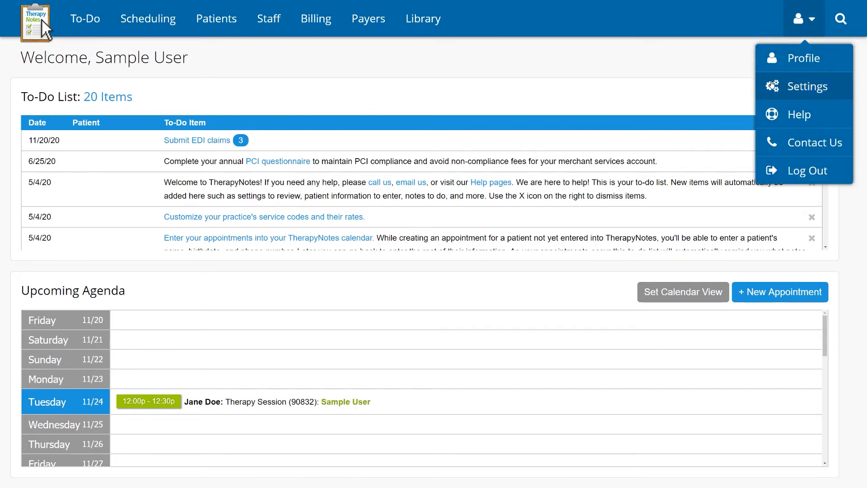
pyautogui.click(807, 86)
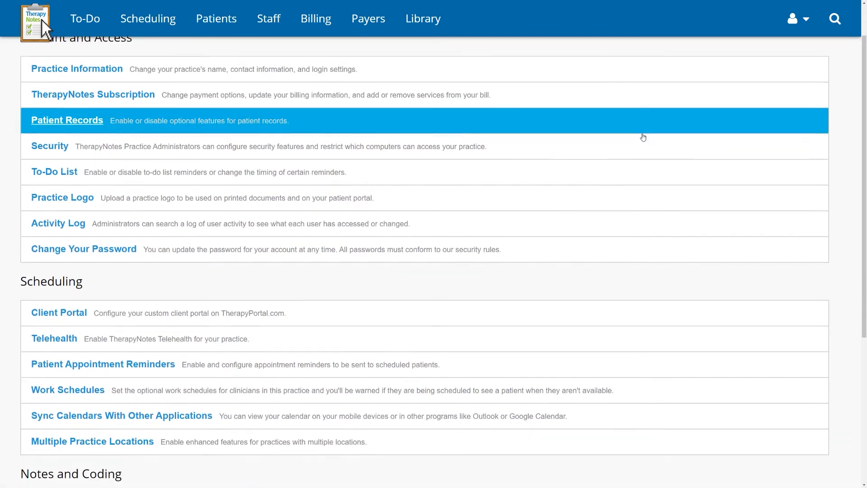
pyautogui.scroll(-3)
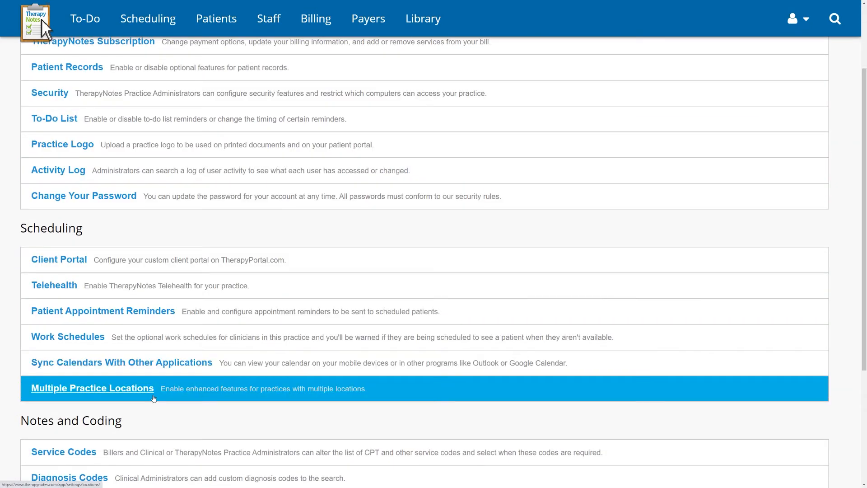
pyautogui.click(93, 388)
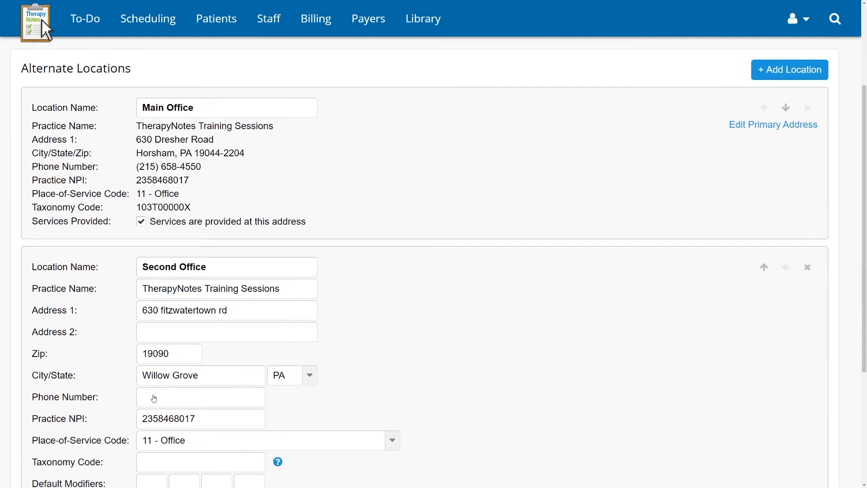
pyautogui.scroll(-3)
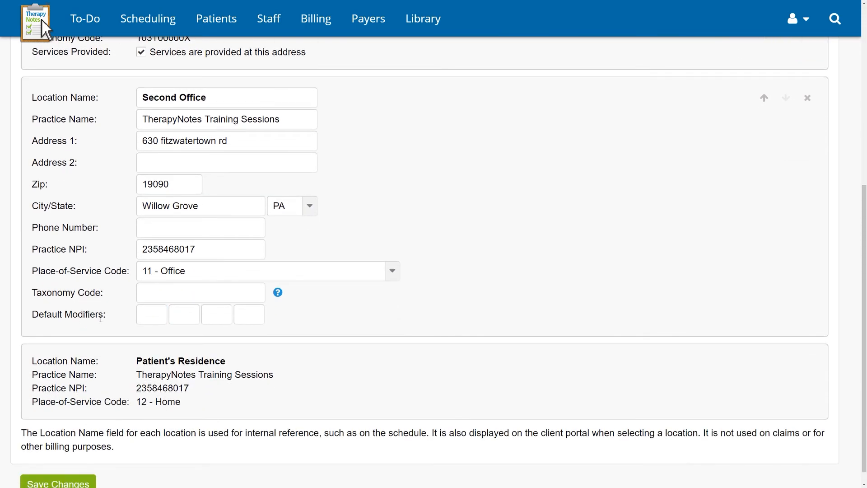
# Enter AJ and GT as Second Office's default modifiers and save.
pyautogui.click(151, 314)
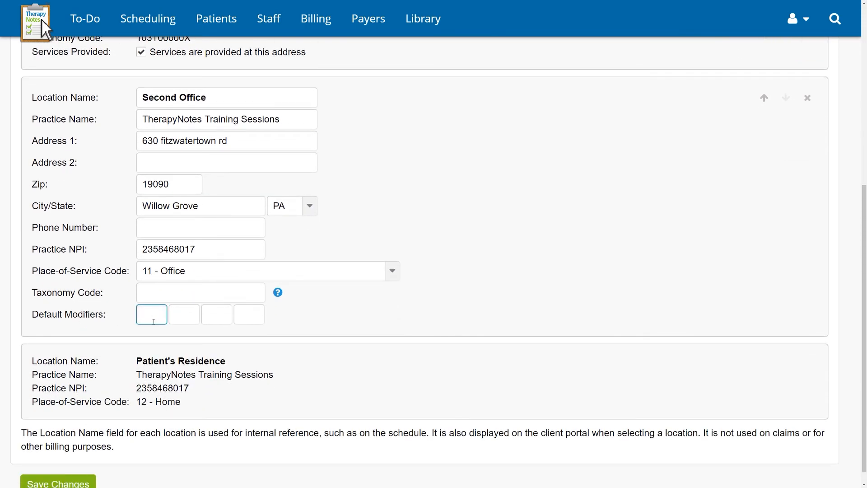
pyautogui.write('AJ')
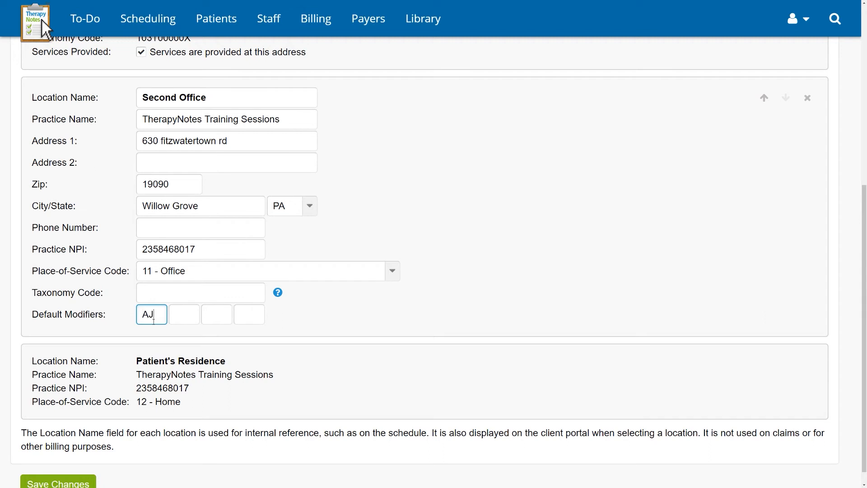
pyautogui.write('GT')
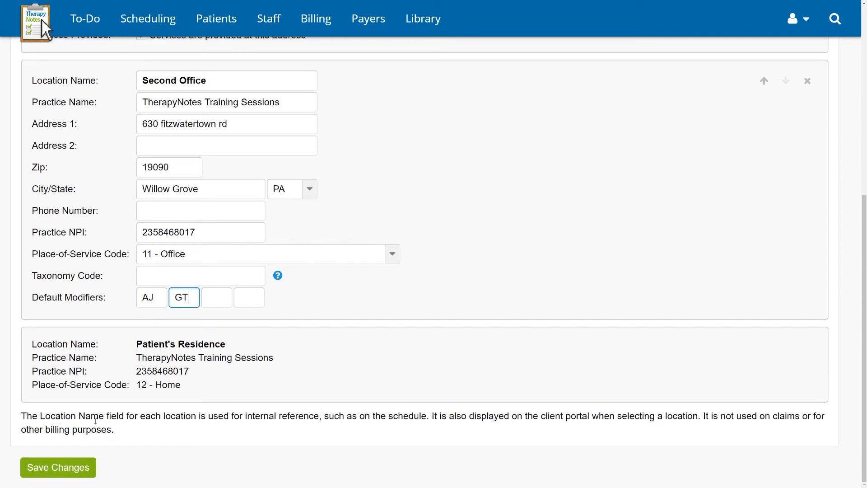
pyautogui.click(57, 468)
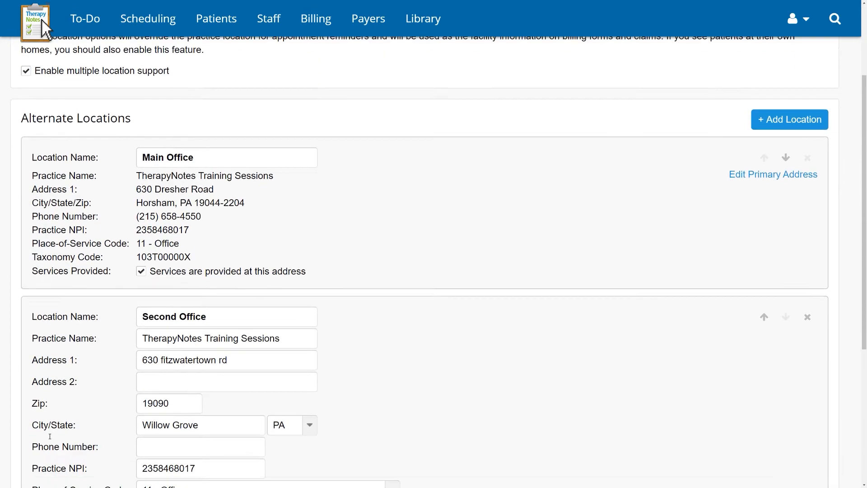
pyautogui.scroll(-3)
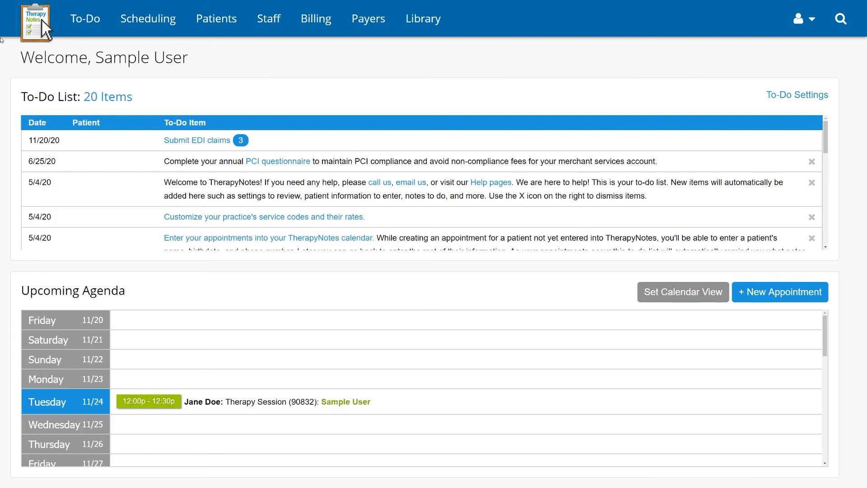
# Open Jane Doe's record on the Patient Billing tab.
pyautogui.click(216, 19)
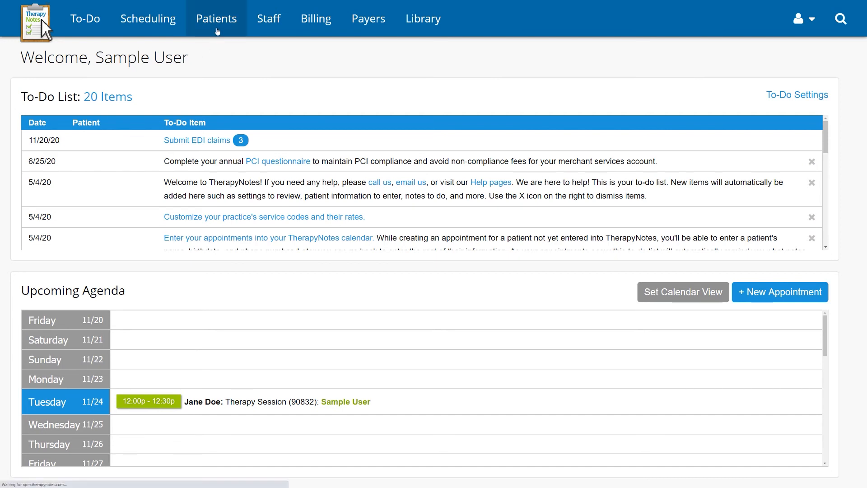
pyautogui.click(216, 18)
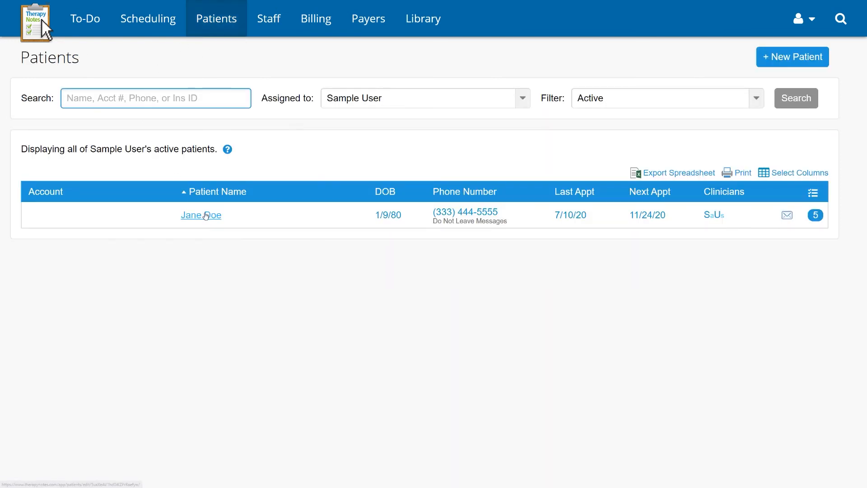
pyautogui.click(200, 215)
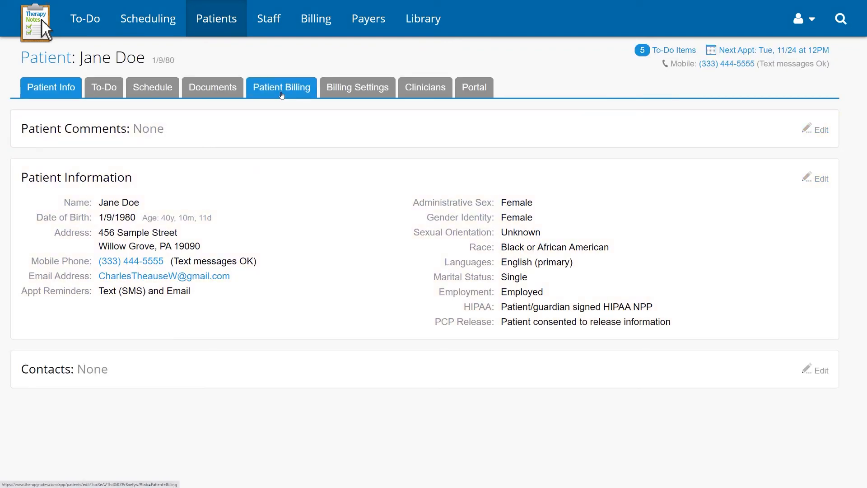
pyautogui.click(281, 87)
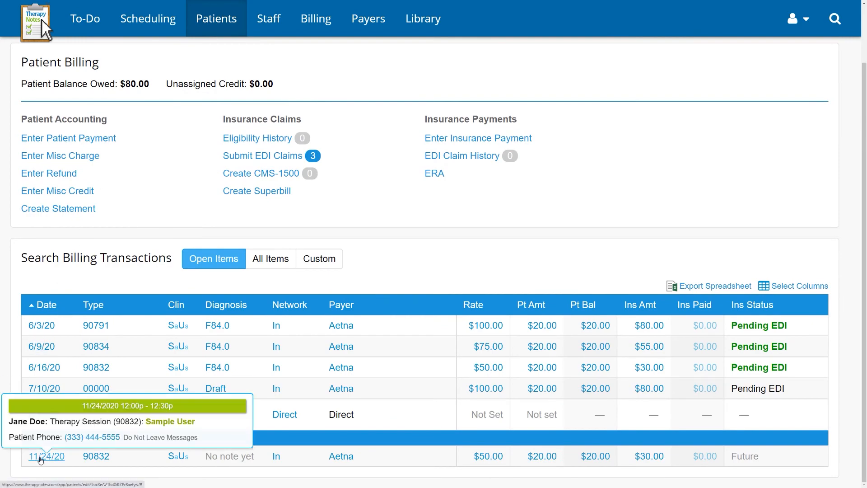
# Add modifiers AJ and GT to the 11/24/20 session, making it 90832-AJ-GT, and save.
pyautogui.click(47, 456)
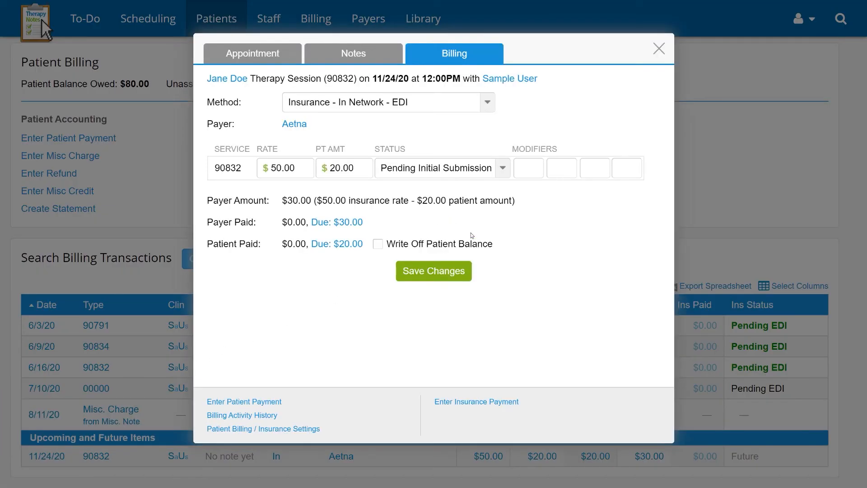
pyautogui.click(527, 167)
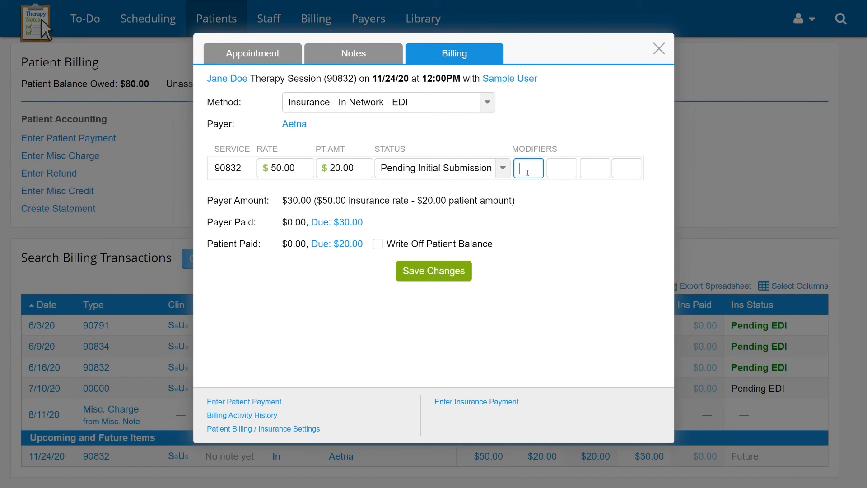
pyautogui.write('GT')
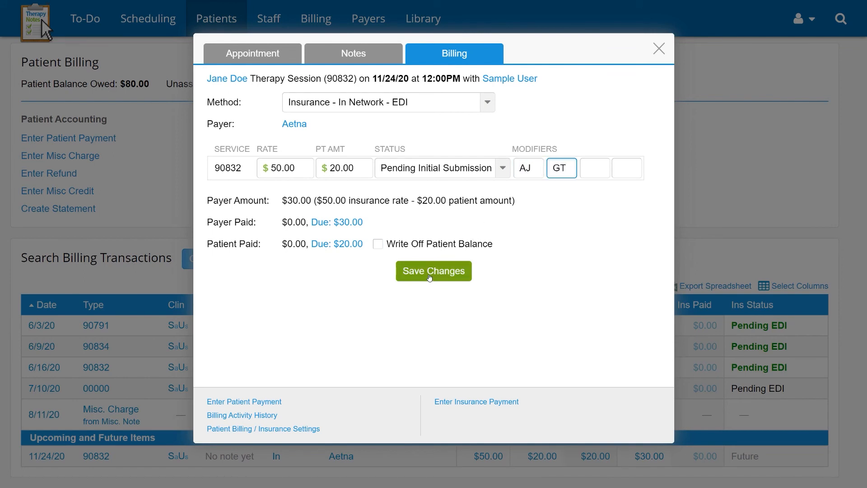
pyautogui.click(433, 271)
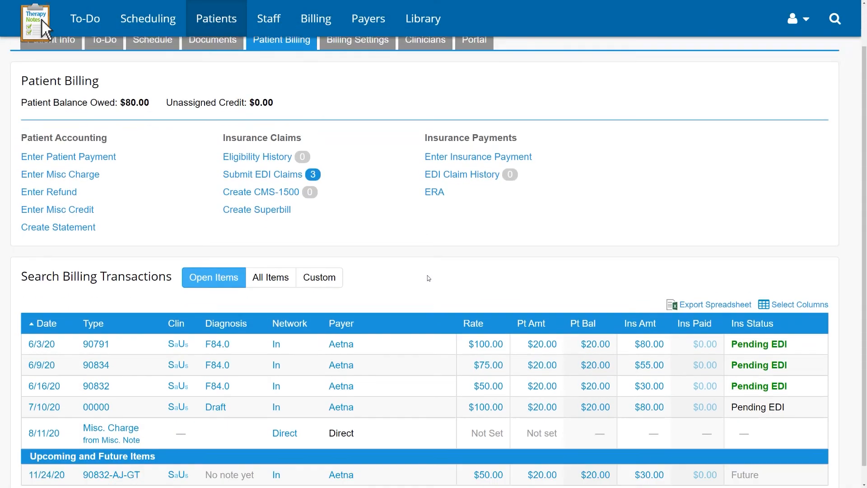